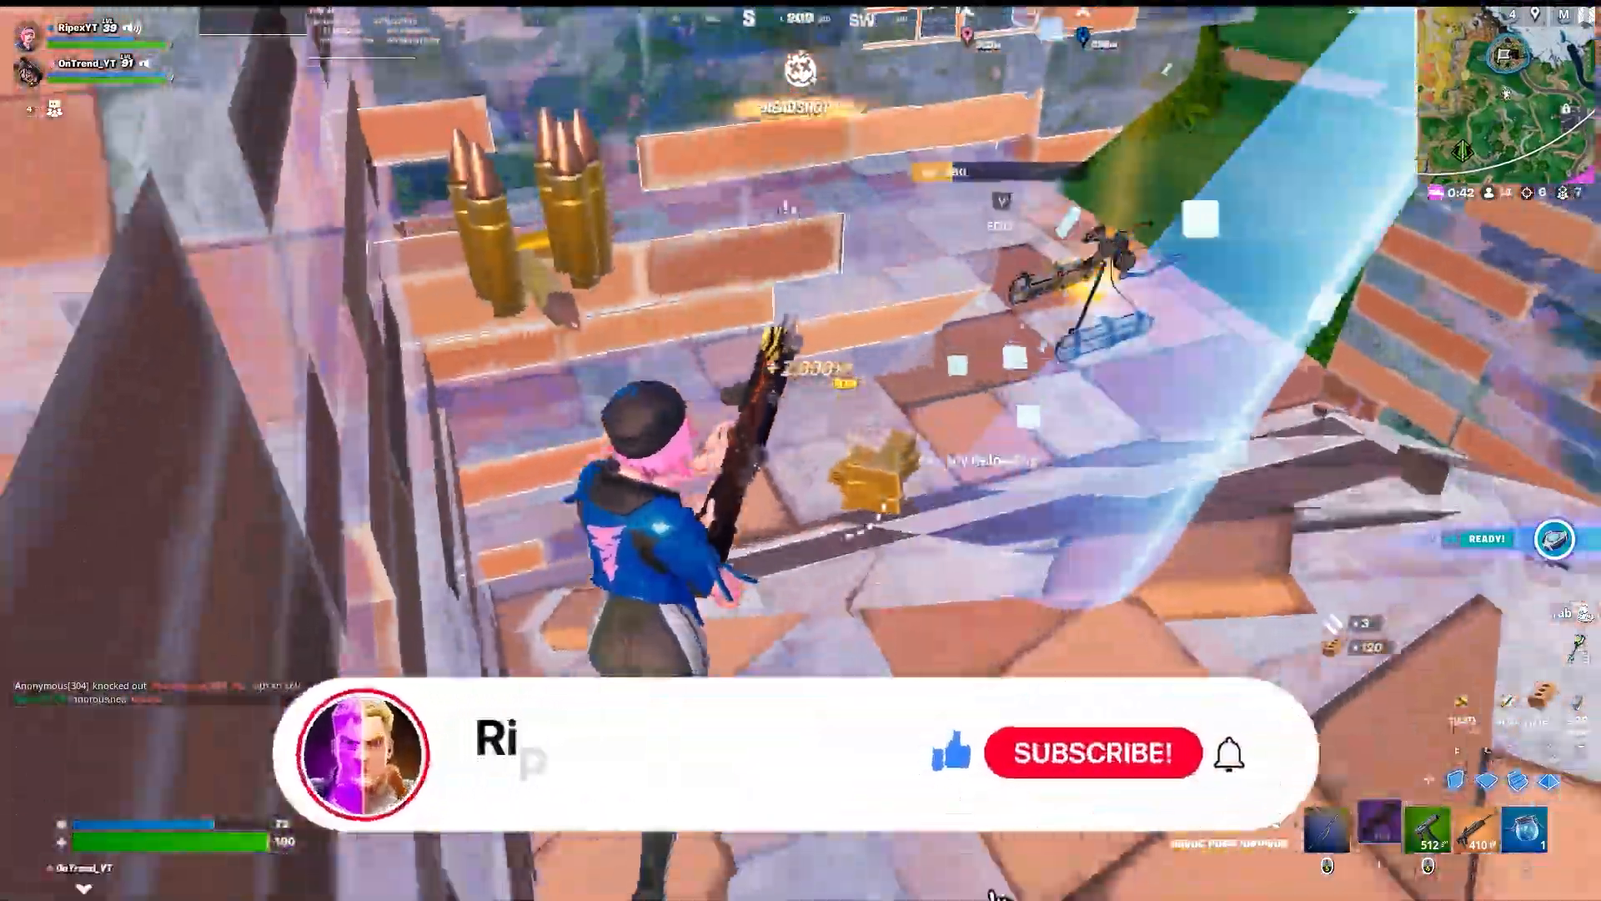
Expand 'Show additional plans' in Power Options to reveal Ultimate Performance
left_click(1091, 752)
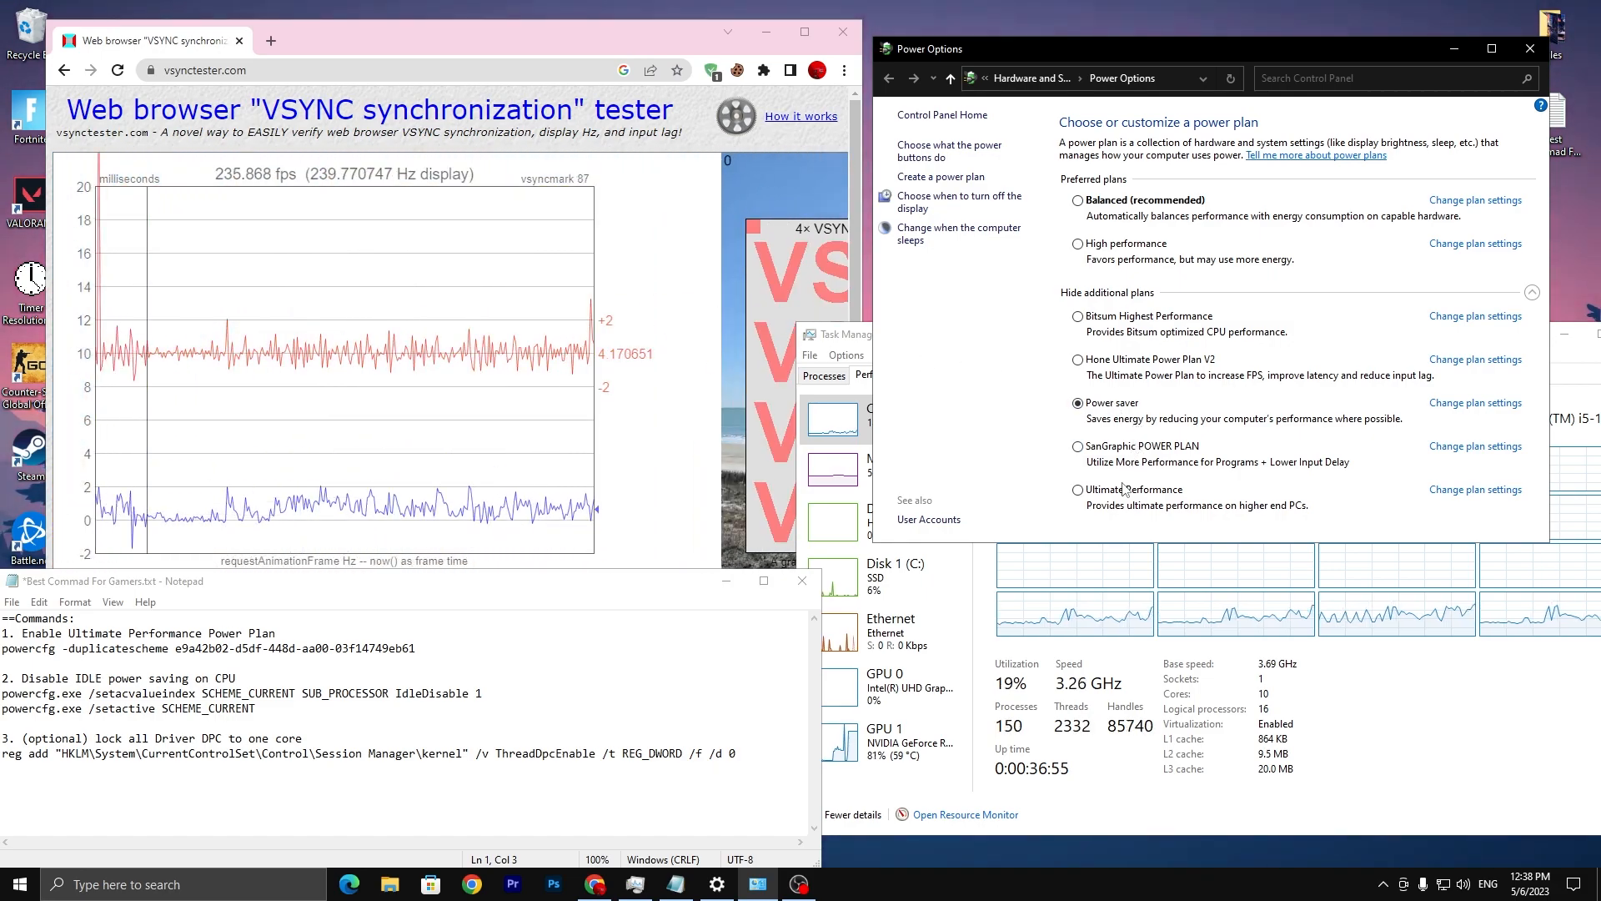
Make High performance the active power plan instead of Power saver
left_click(1079, 243)
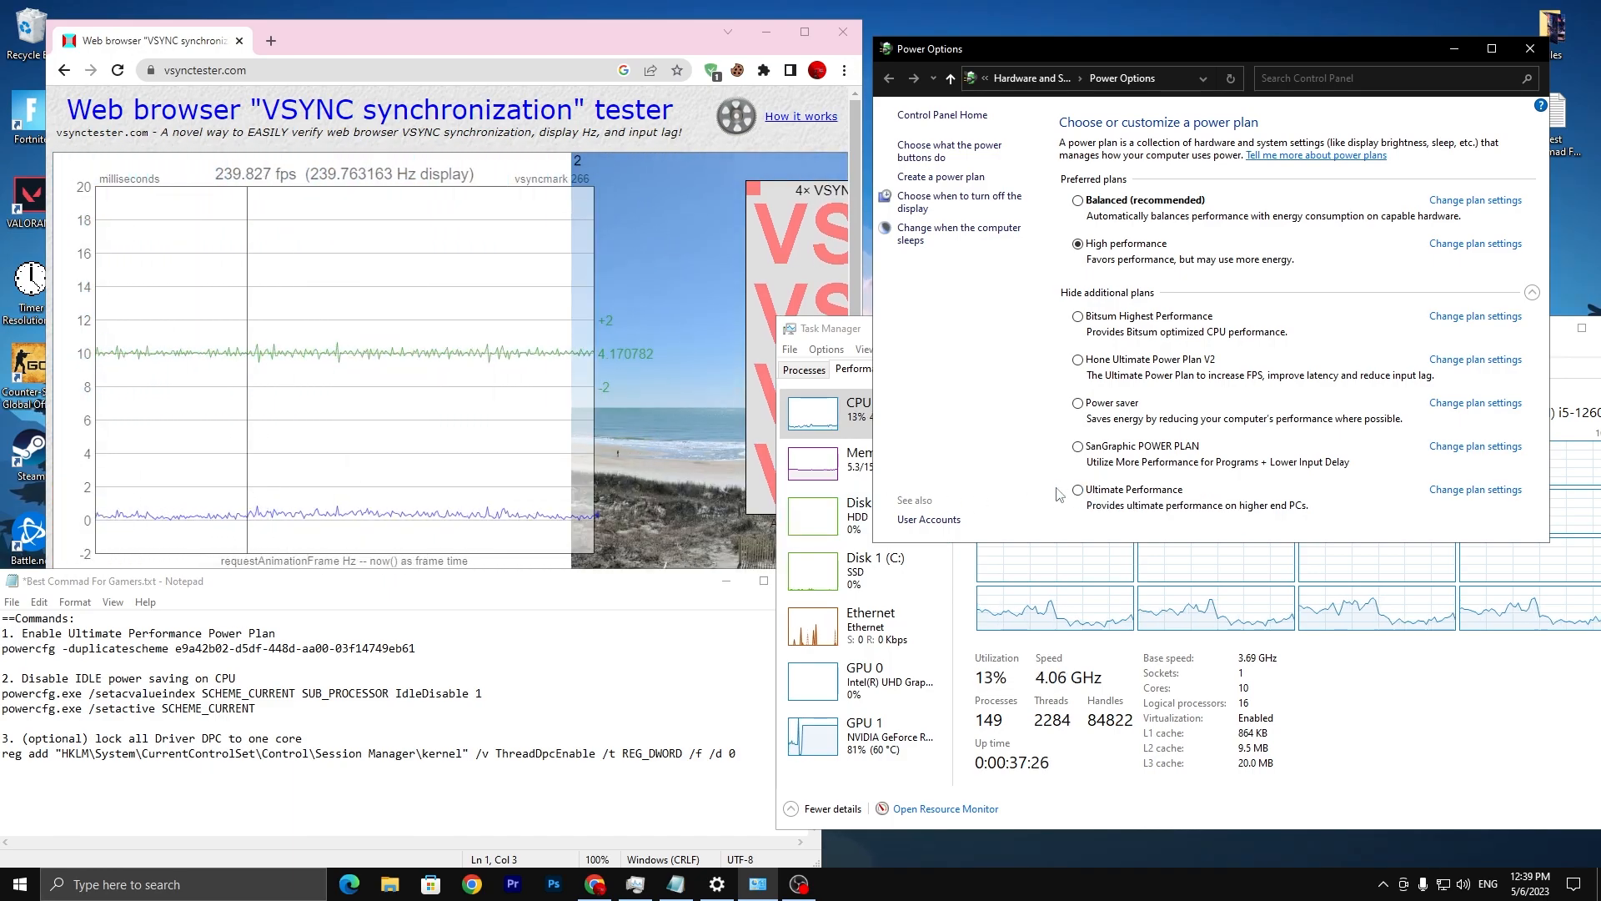
Make Ultimate Performance the active plan and check CPU at 100% in Task Manager
left_click(1078, 489)
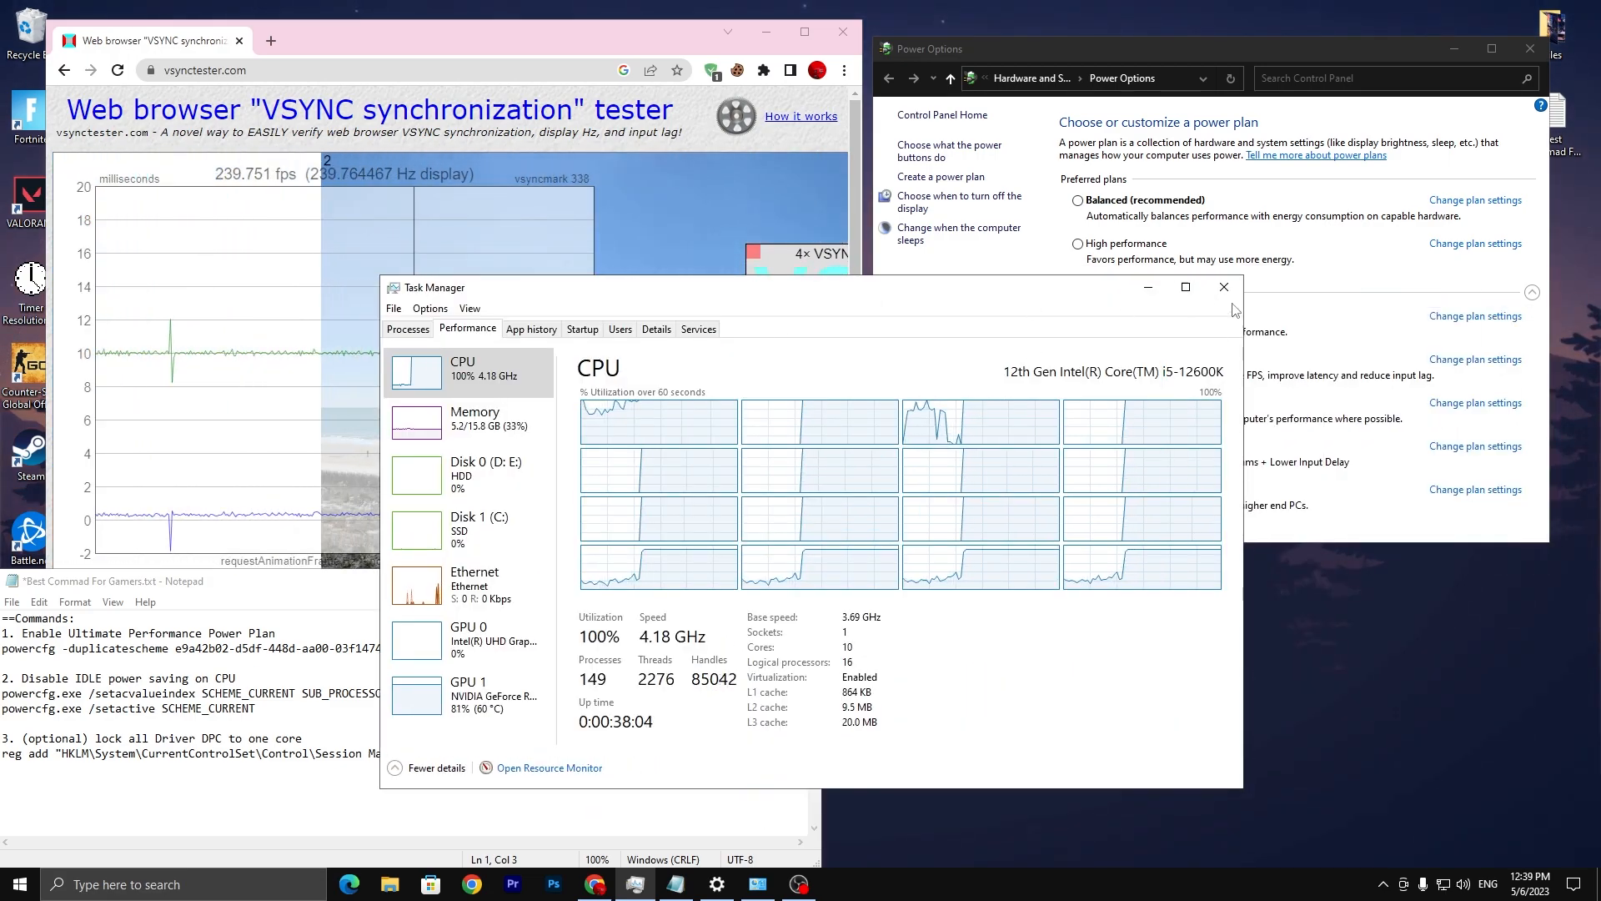
Close Task Manager and search the taskbar for 'cmd' to find Command Prompt
left_click(1223, 285)
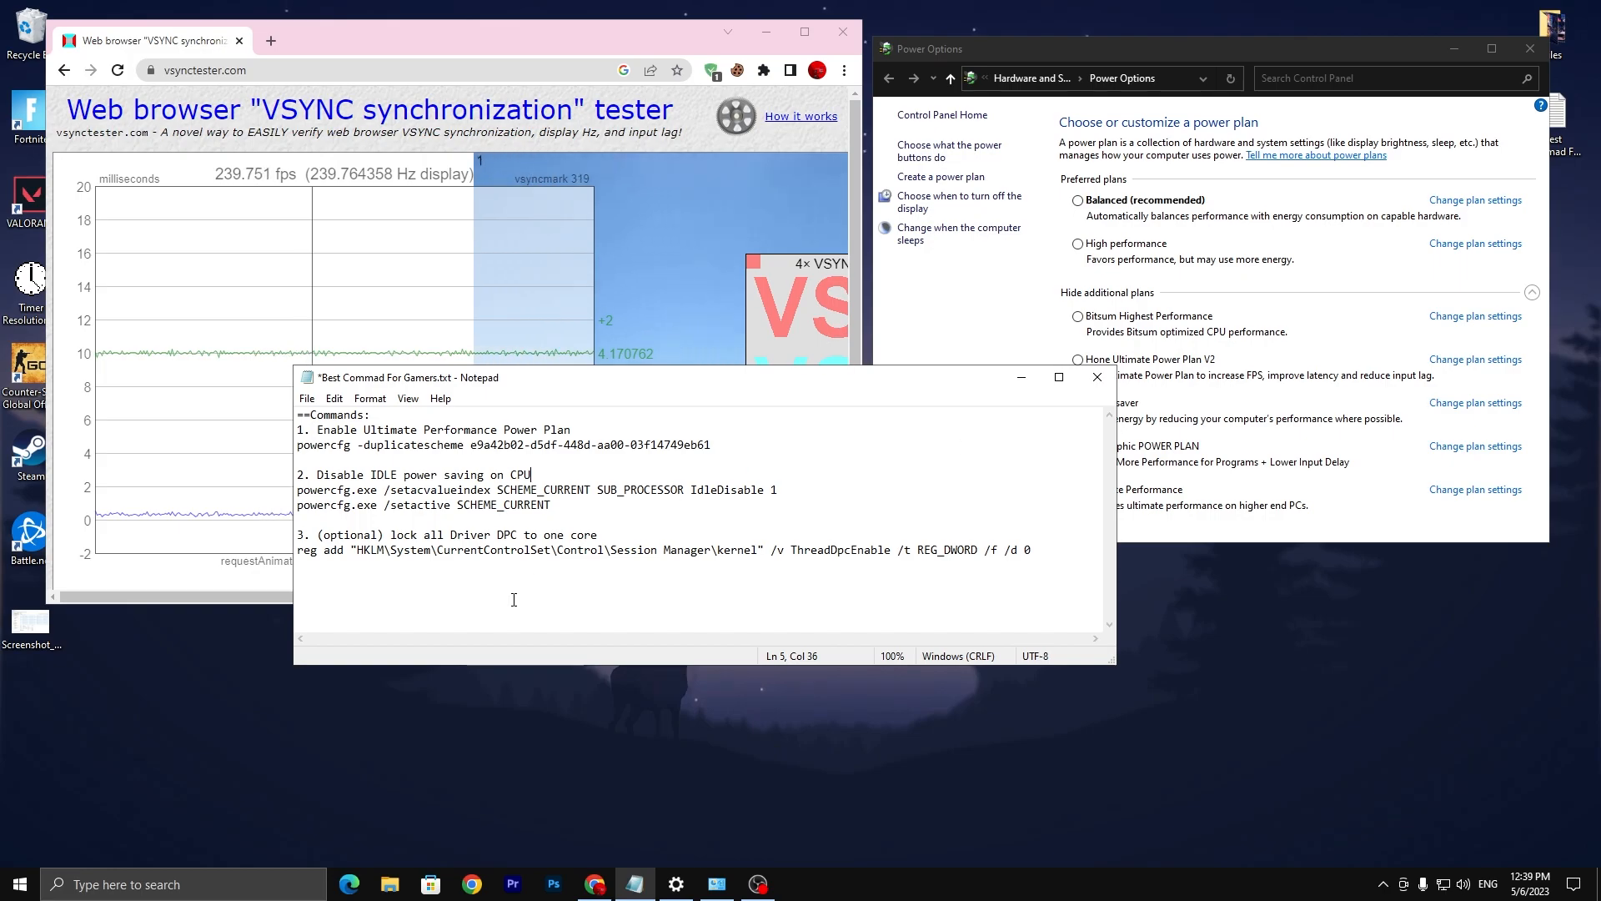
type("cmd")
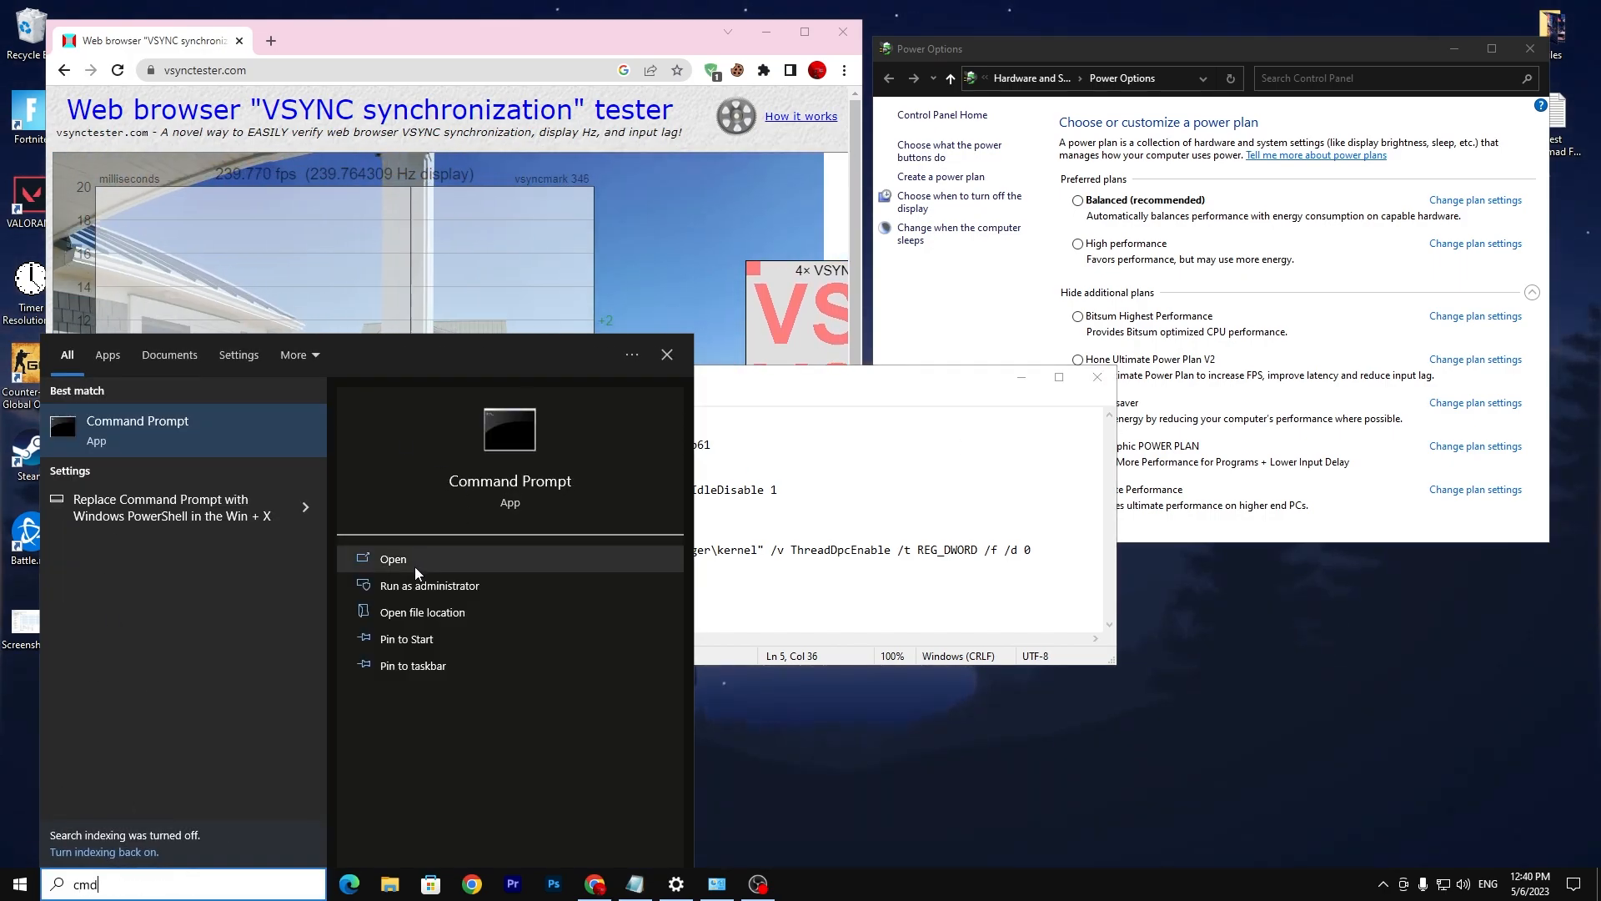
Launch an administrator Command Prompt and run the powercfg duplicate-scheme and ThreadDpcEnable reg add commands
left_click(429, 585)
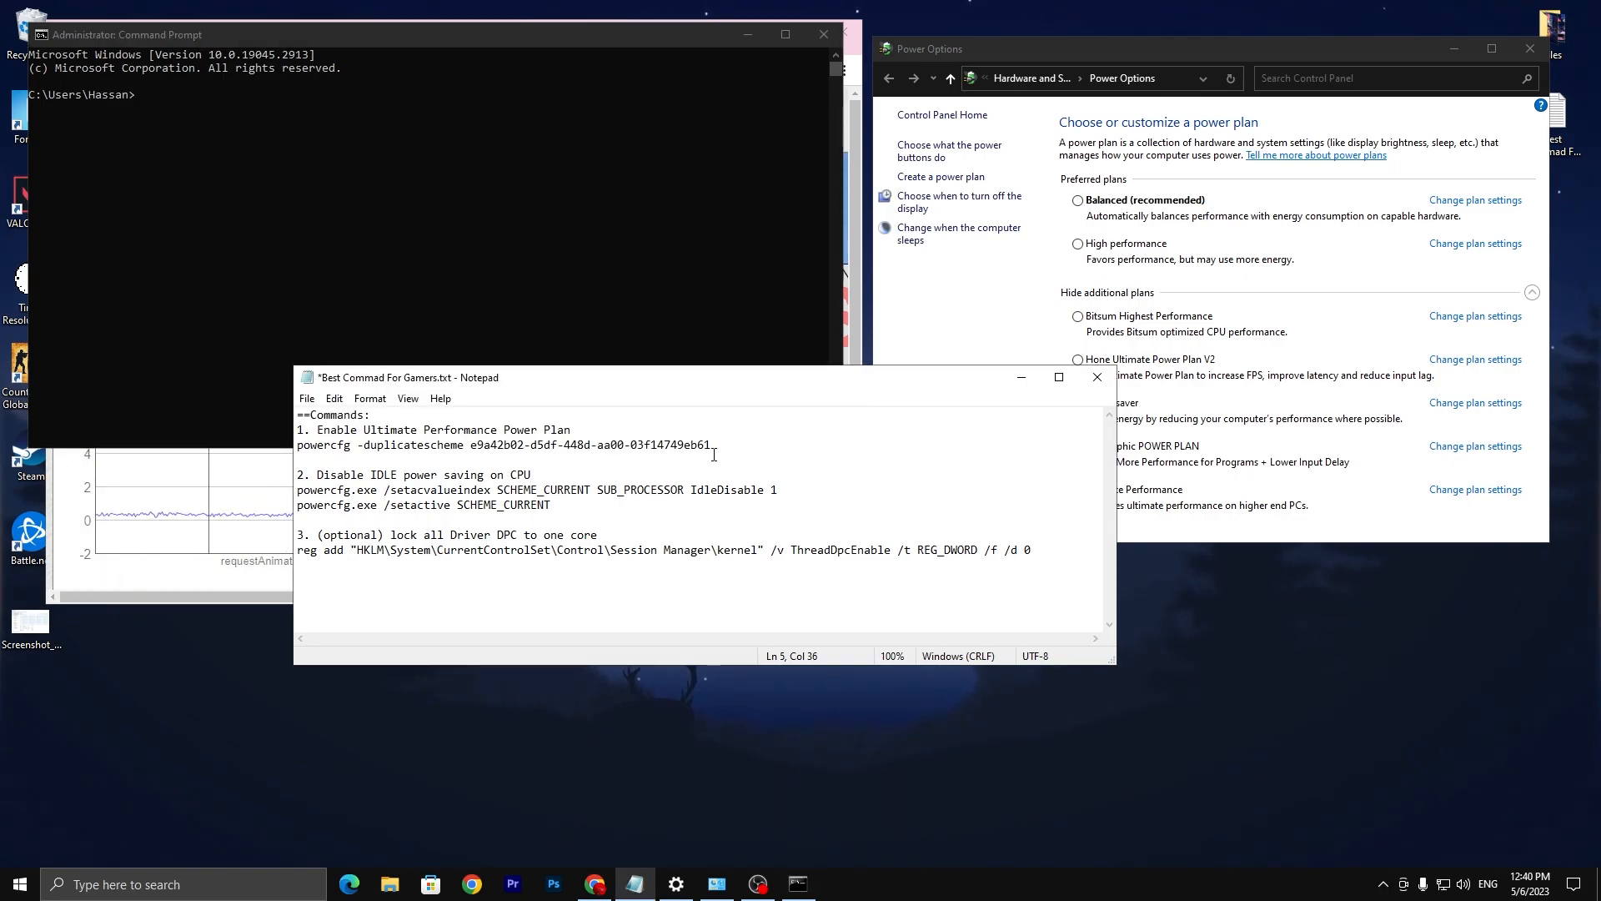
triple_click(506, 443)
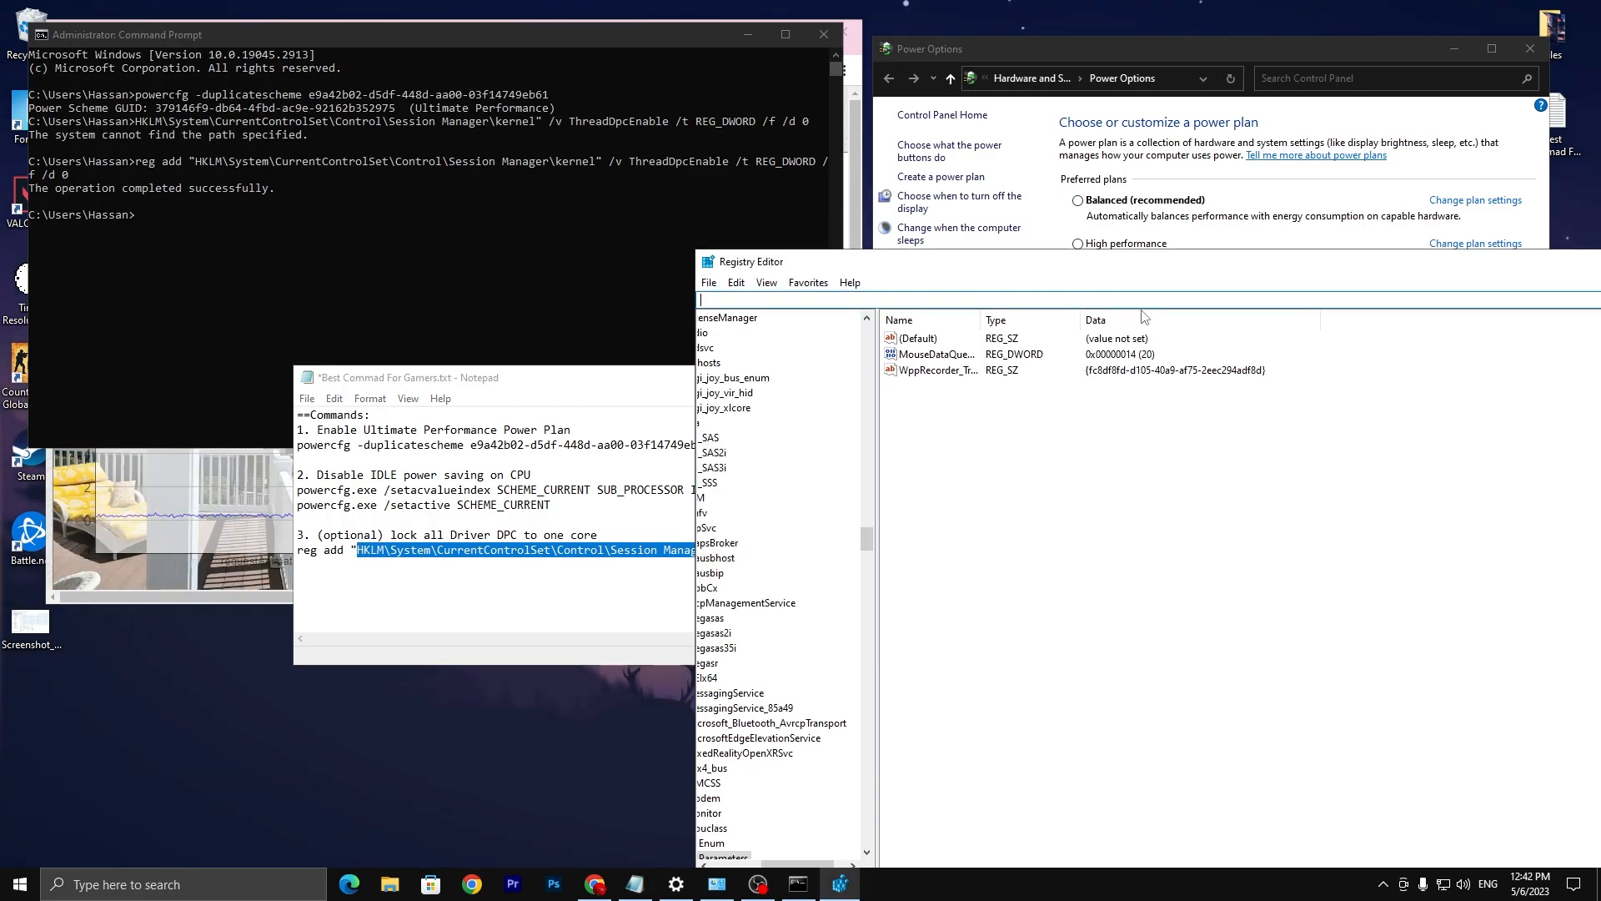
Navigate to the Session Manager\kernel key and bring up options for ThreadDpcEnable (value 0)
left_click(712, 736)
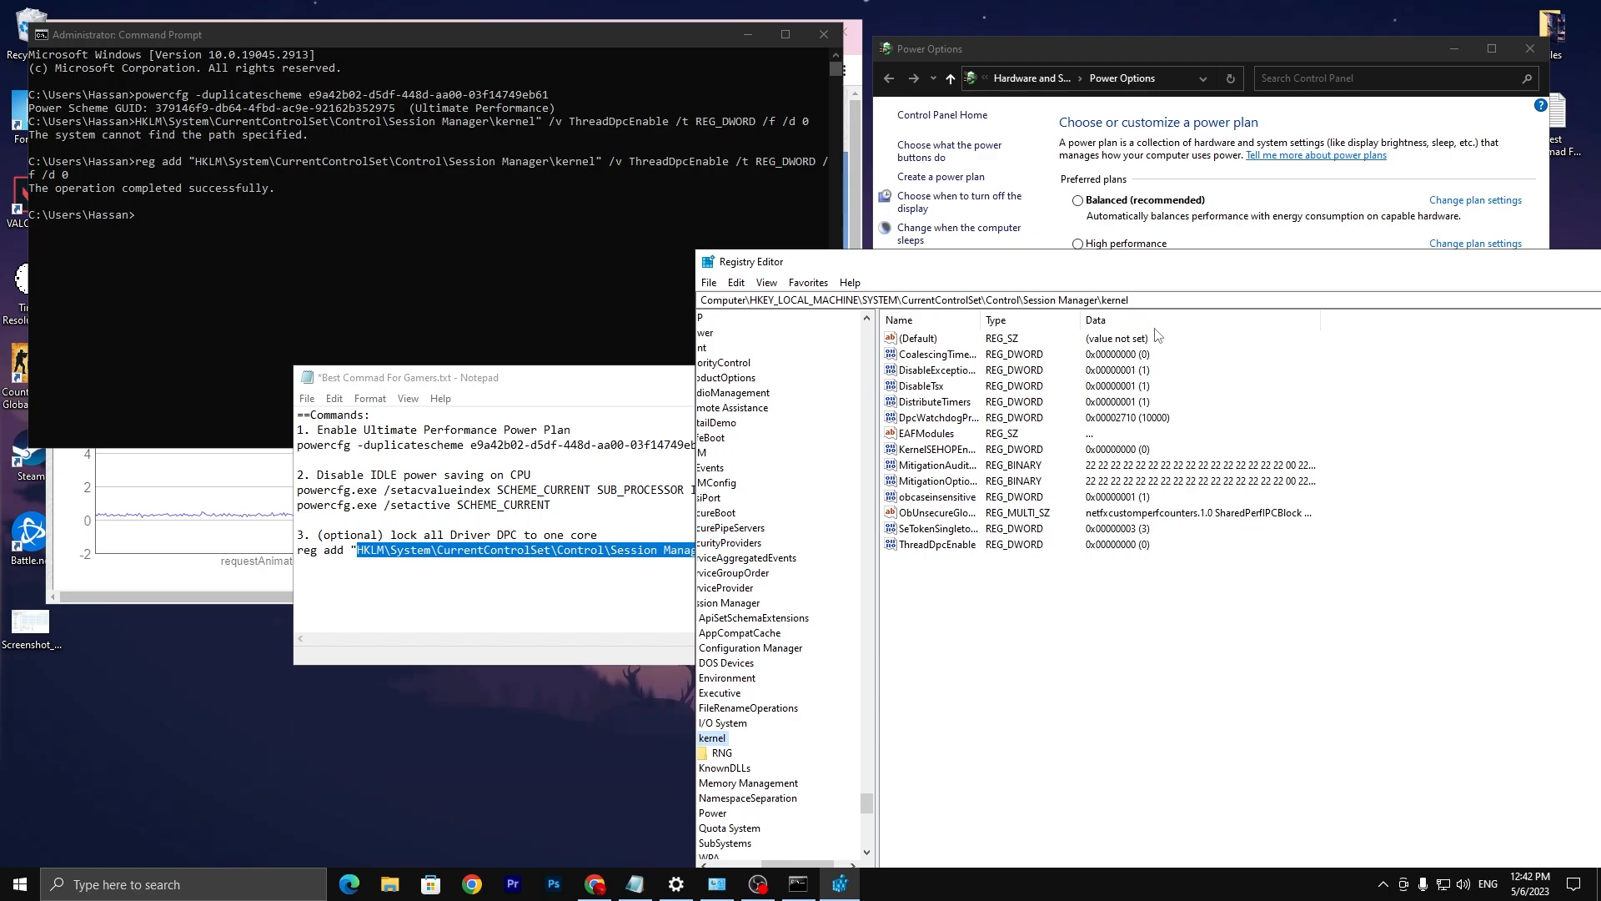
mouse_move(934, 553)
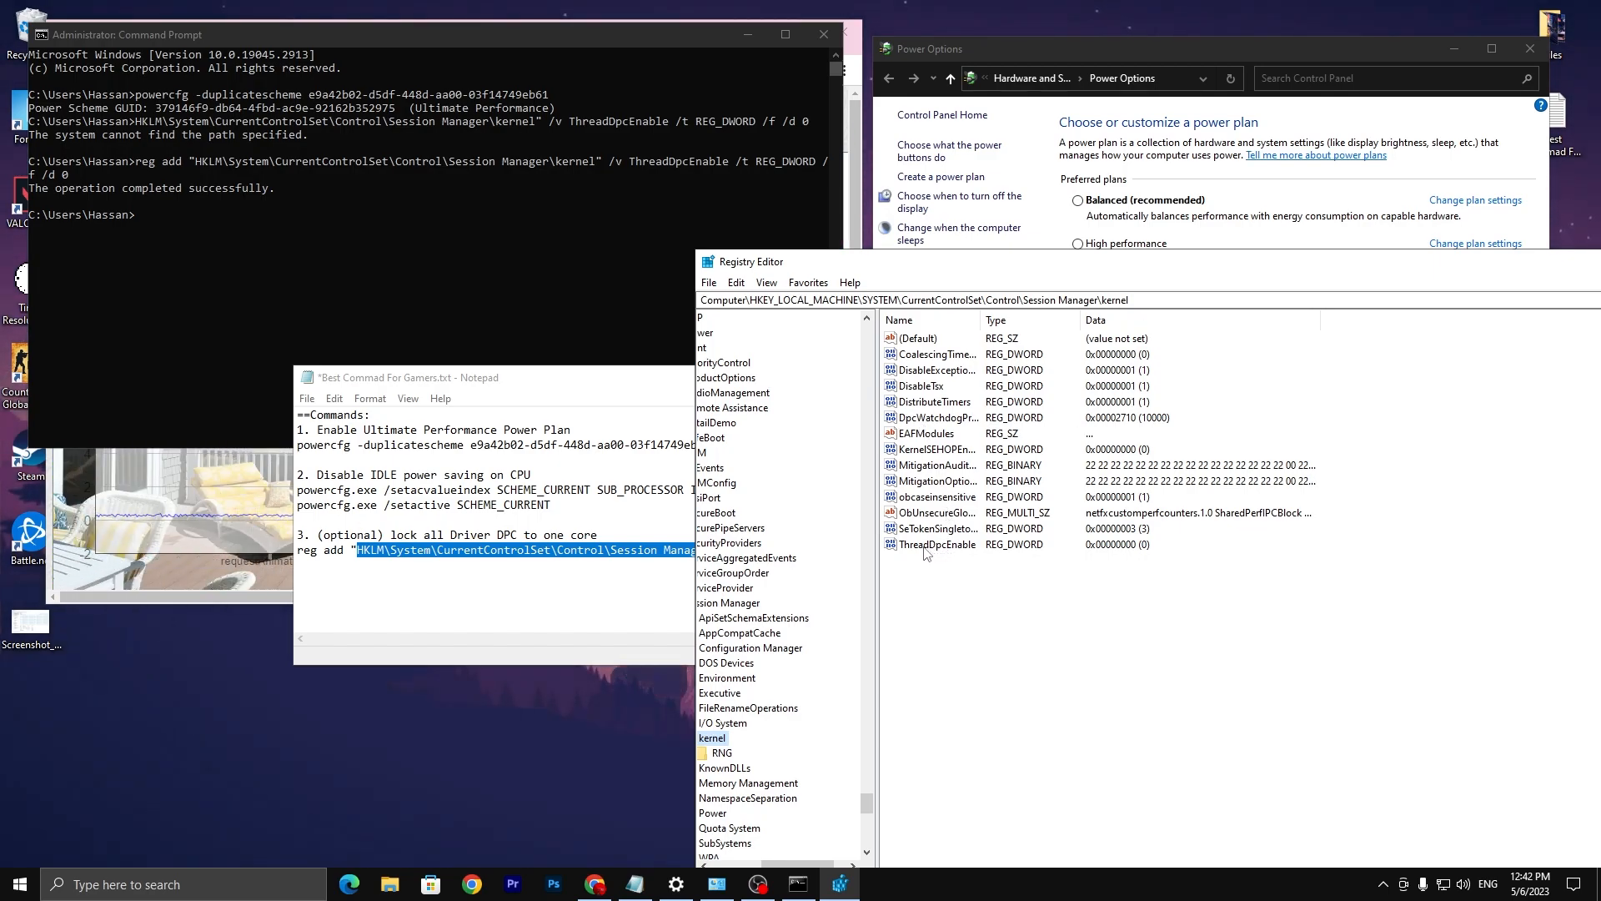
right_click(936, 543)
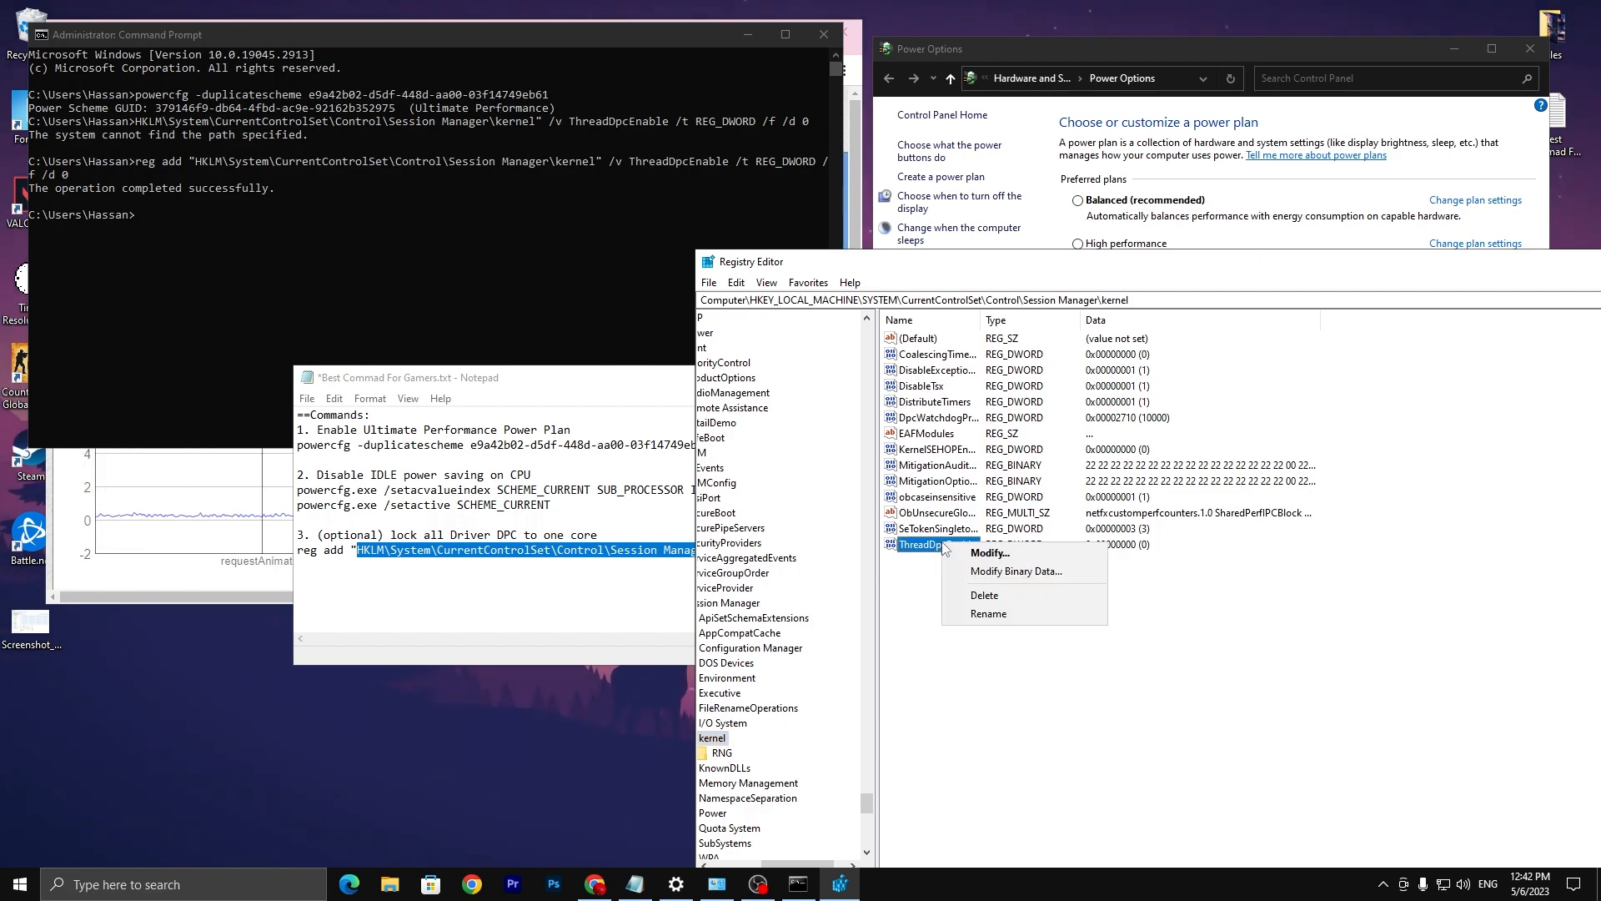